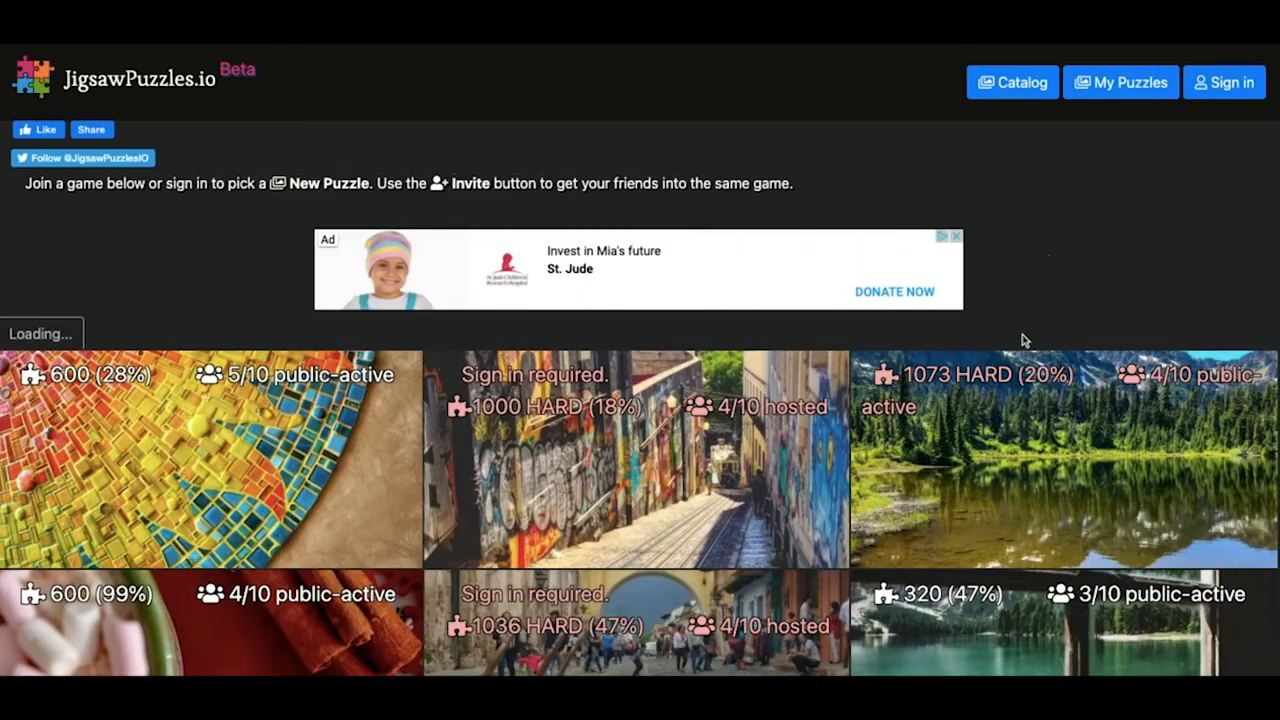
Step: Scroll down the front page of live puzzles before signing in
scroll("down", 3)
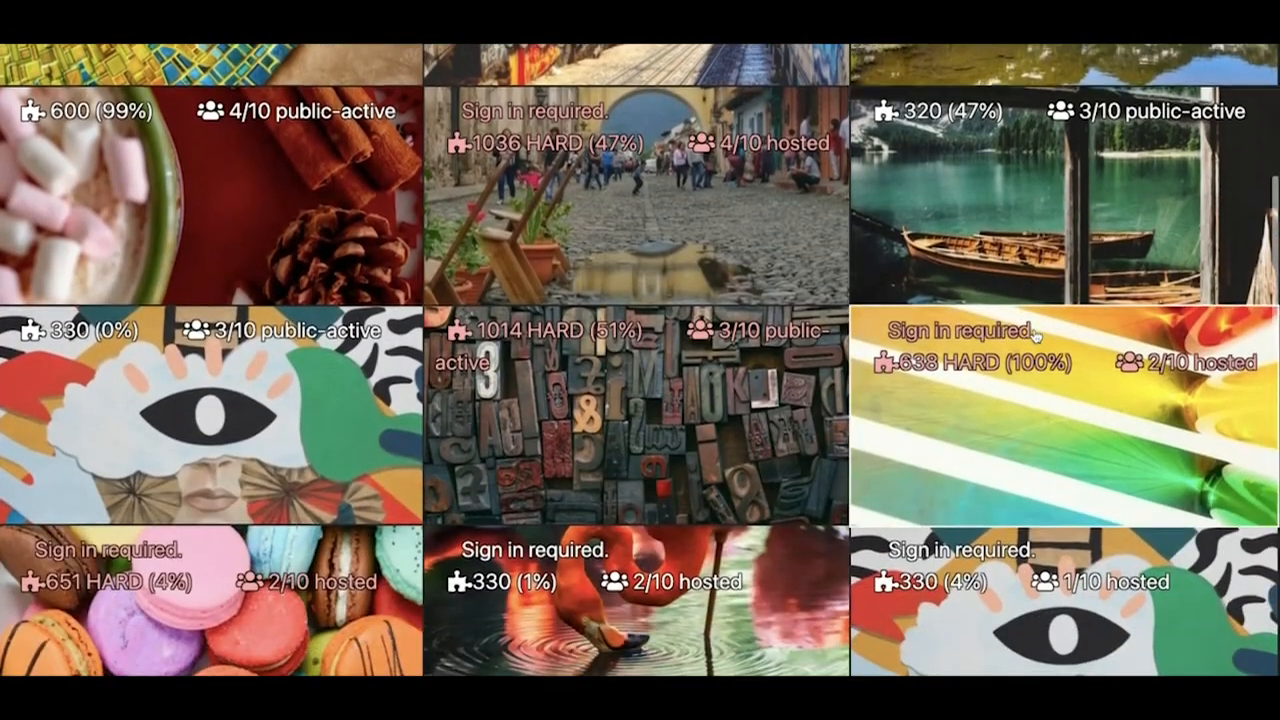
scroll("down", 3)
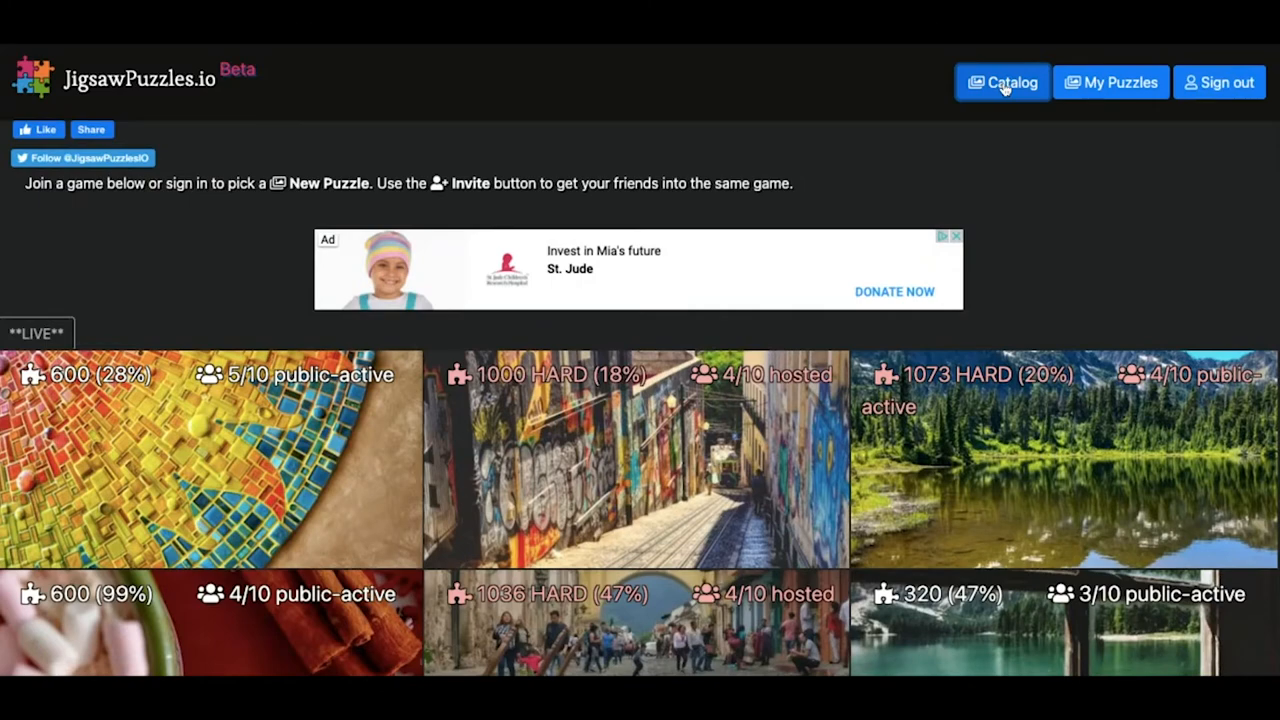
Step: Pick the colour-swatch desk image from the Catalog
left_click(1002, 82)
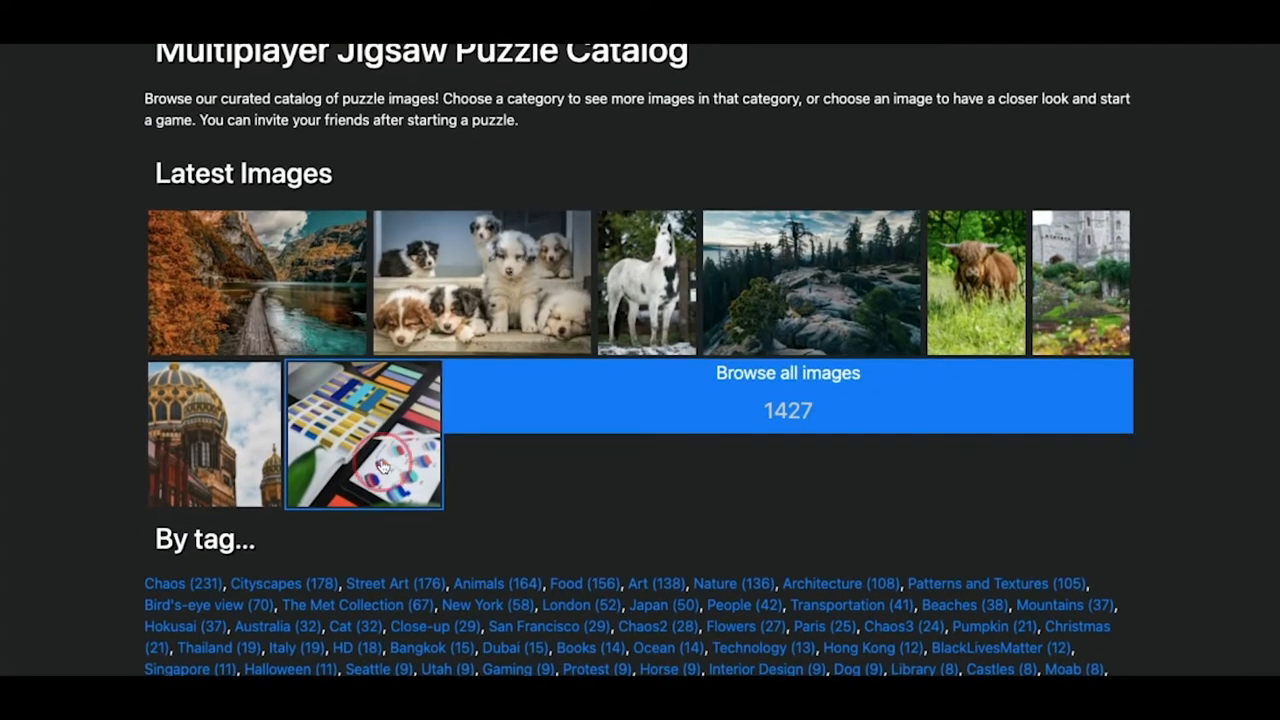
left_click(364, 432)
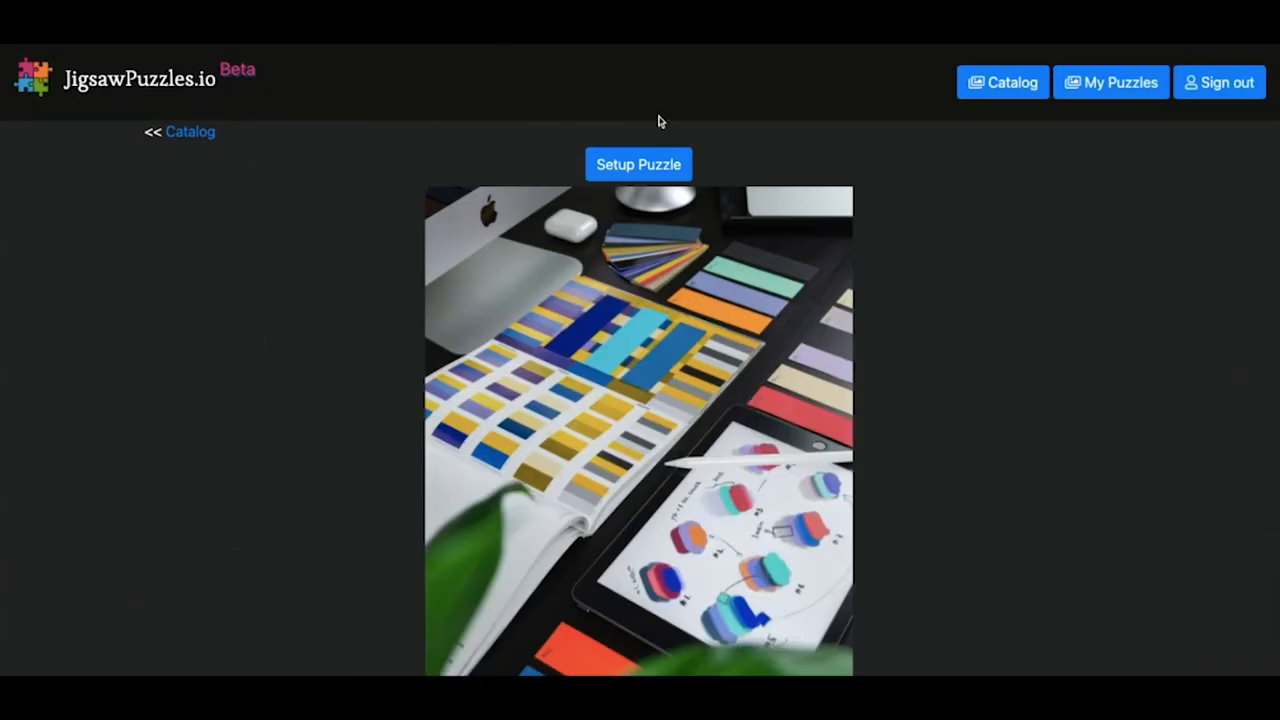
scroll("down", 3)
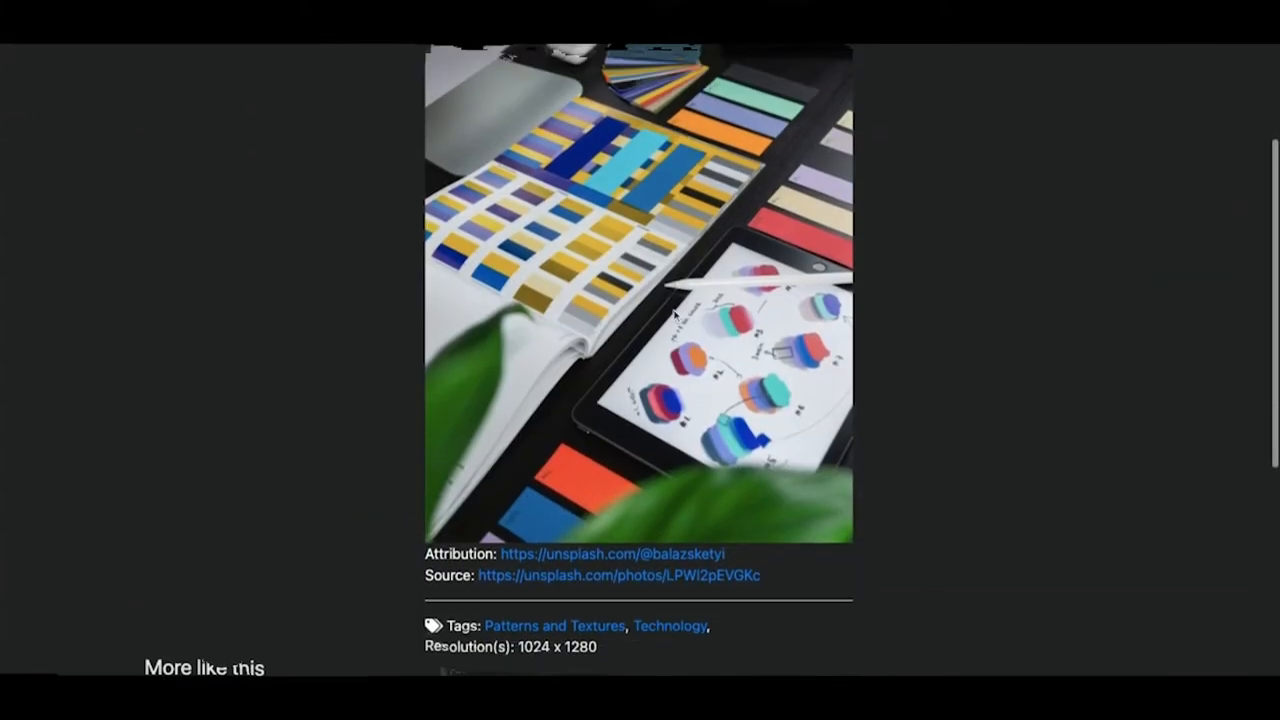
Step: Set up the puzzle as 80 pieces in Private mode and start the game
left_click(638, 140)
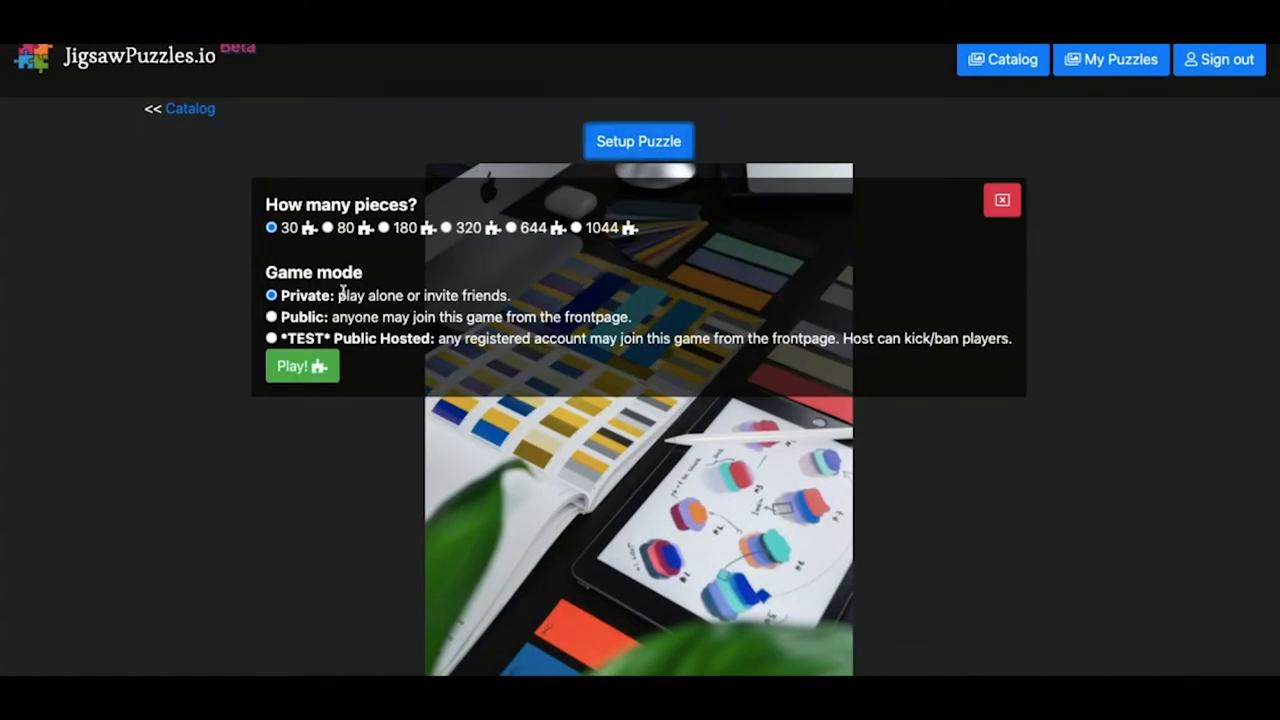
left_click(384, 228)
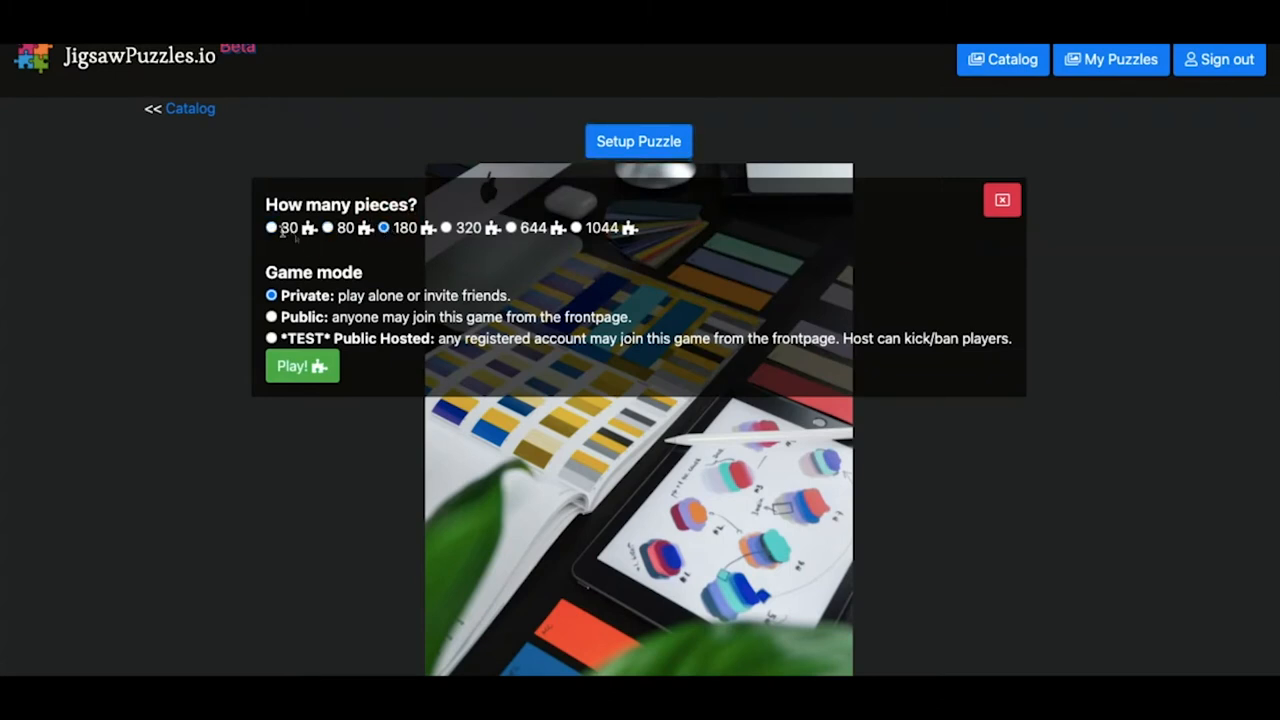
left_click(328, 228)
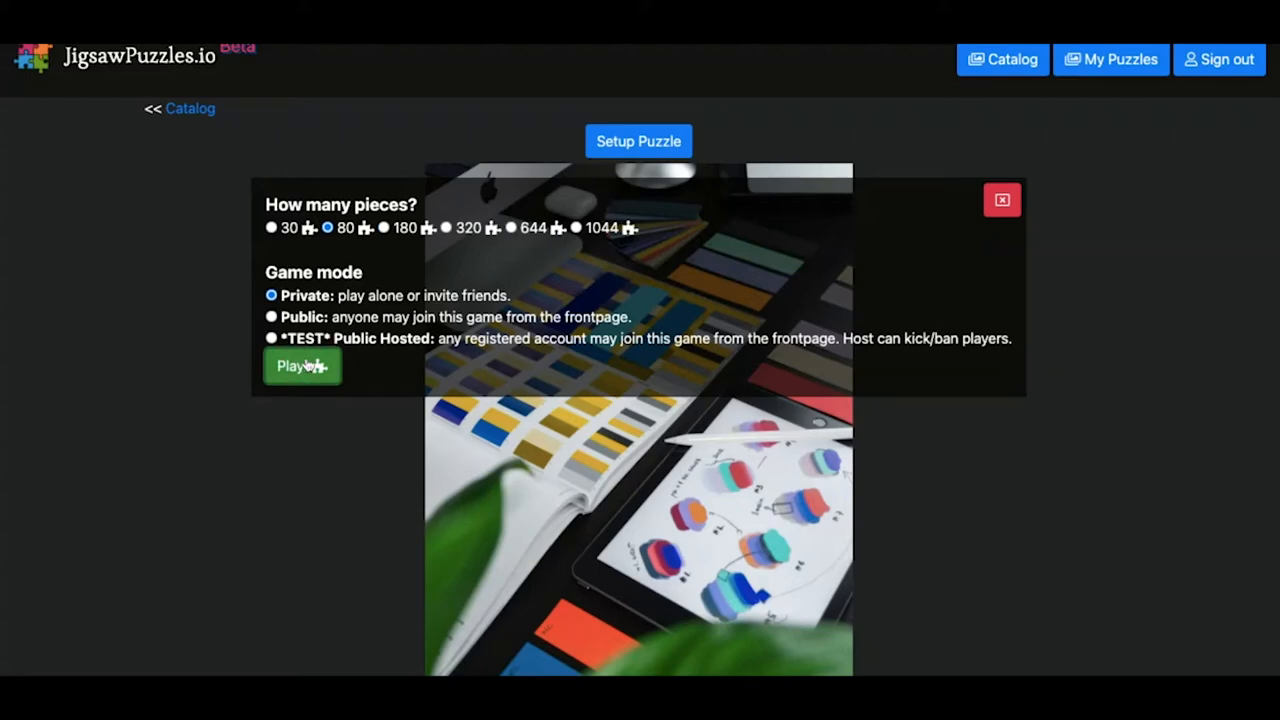
left_click(296, 366)
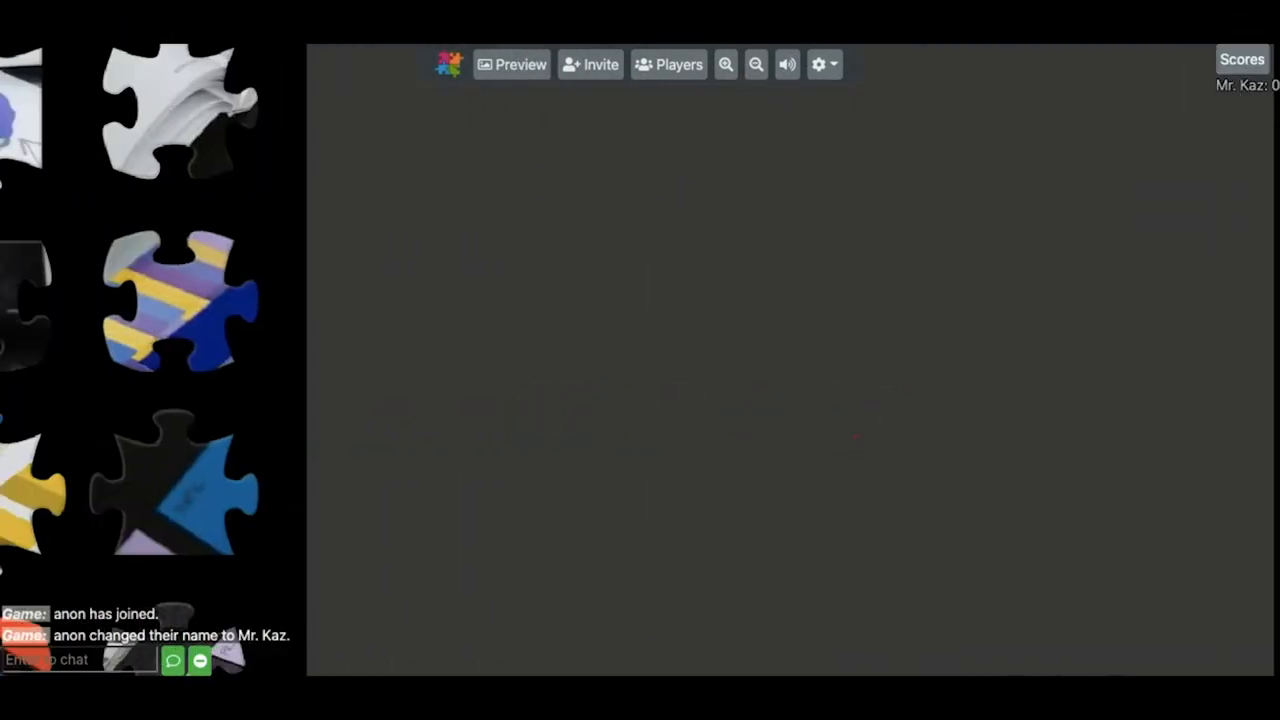
Step: Check the box-top Preview, then copy the game's Invite link
left_click(512, 64)
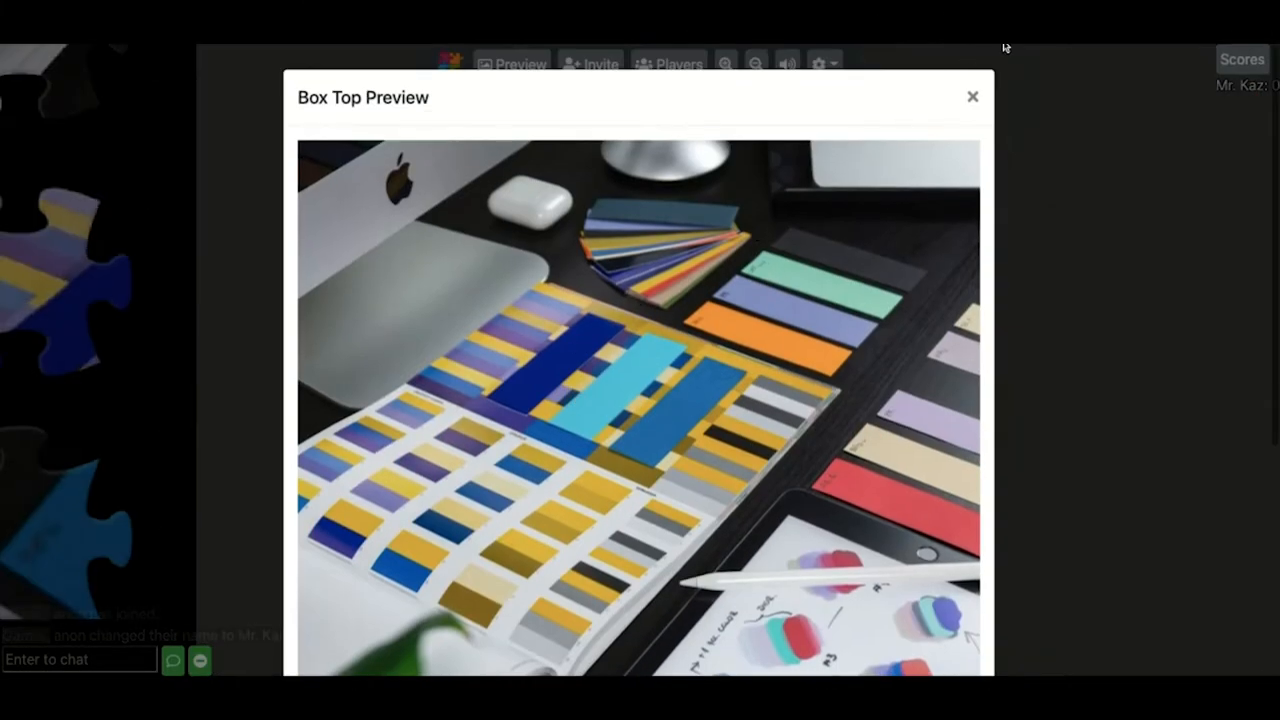
left_click(972, 96)
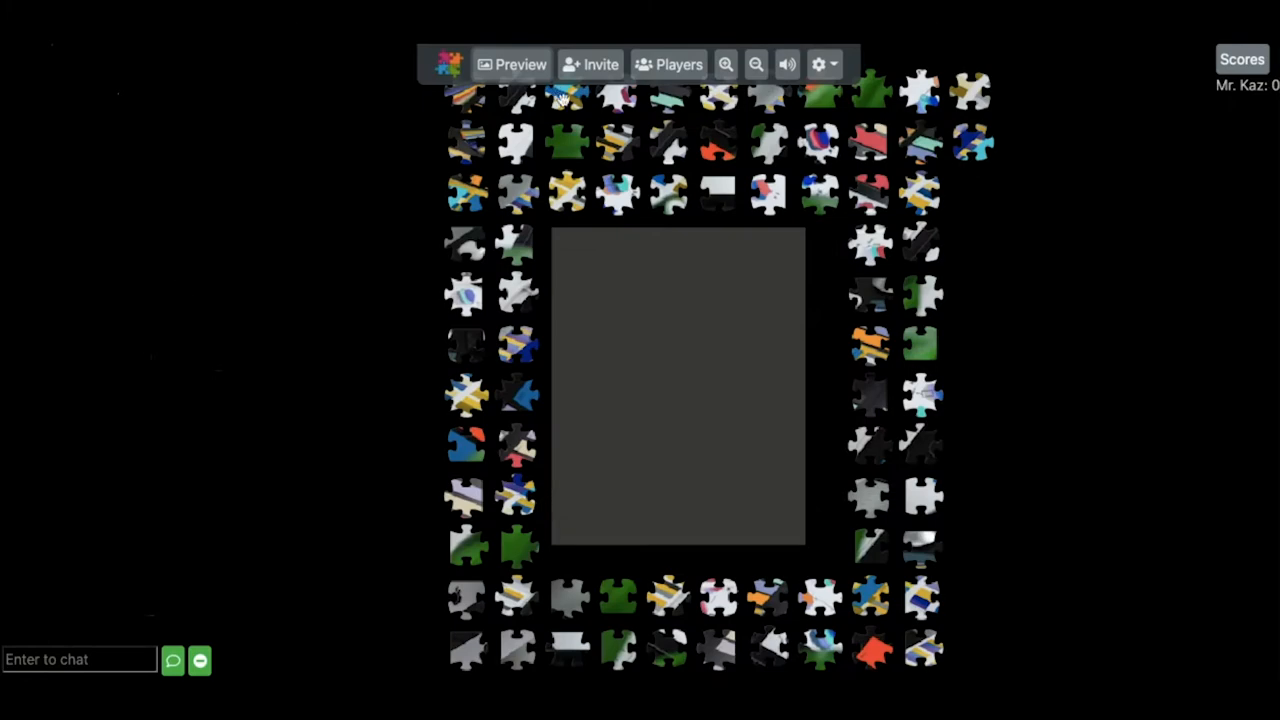
left_click(600, 64)
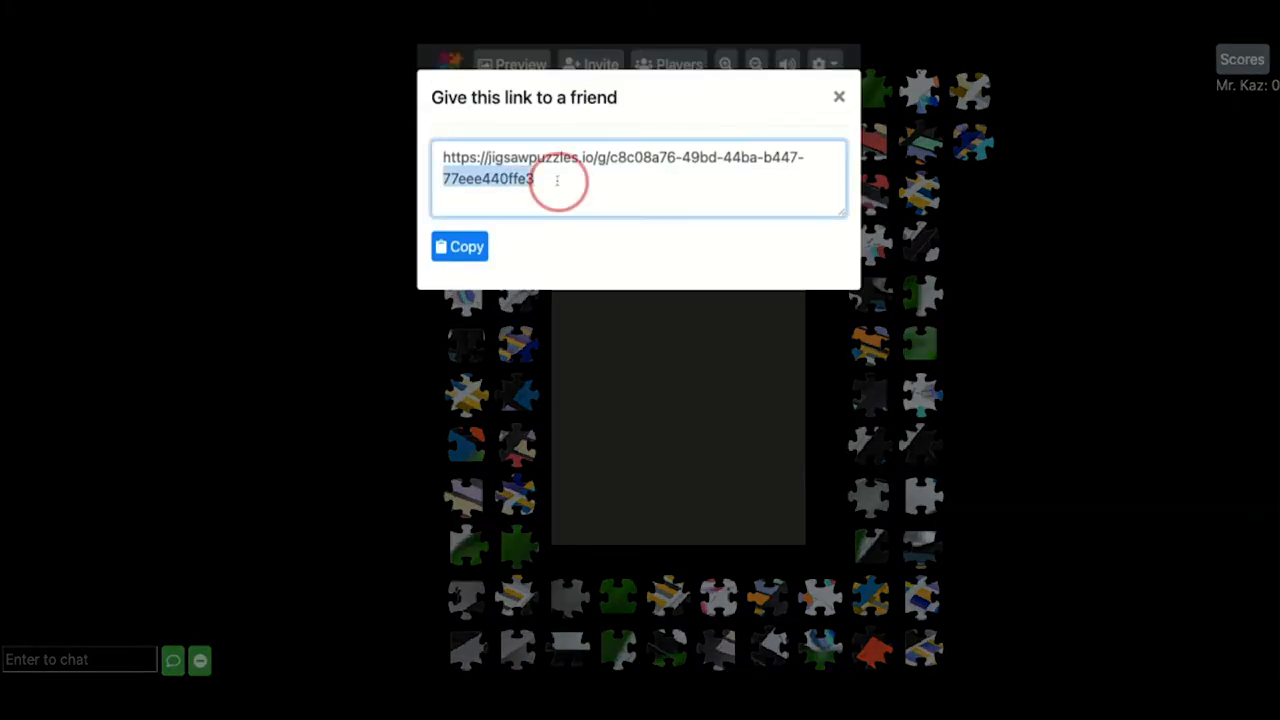
left_click(460, 246)
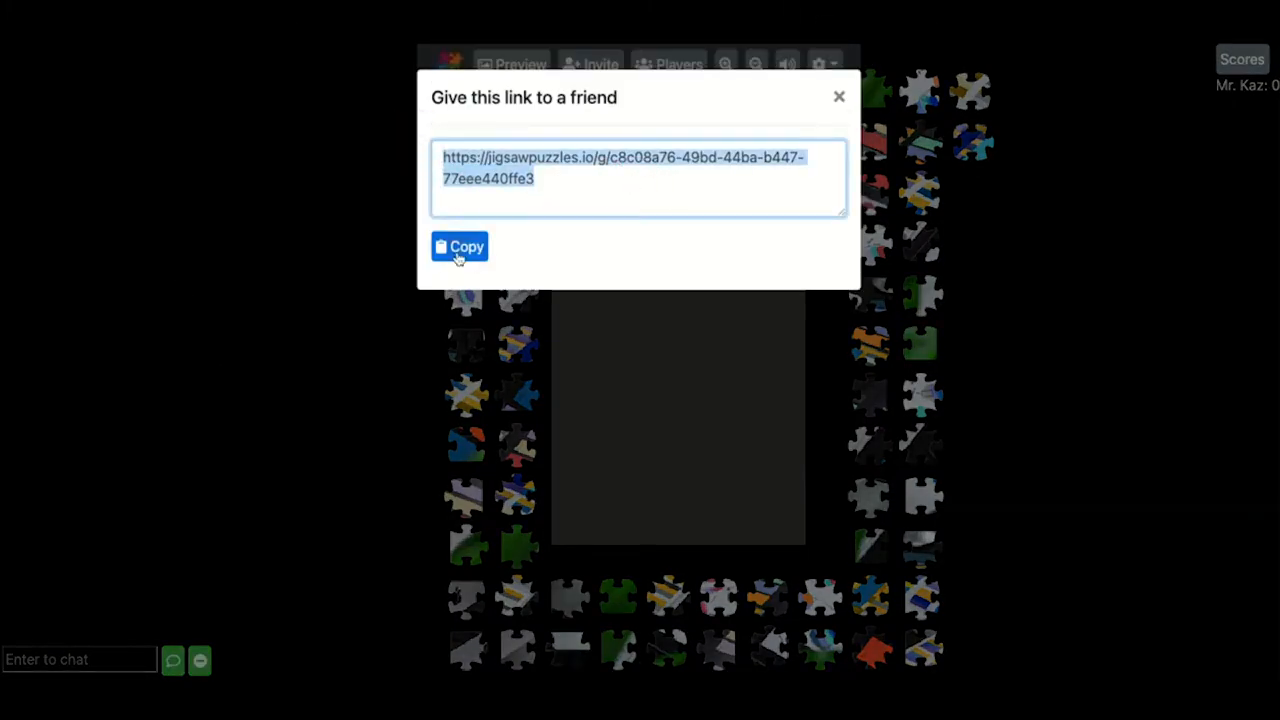
left_click(838, 96)
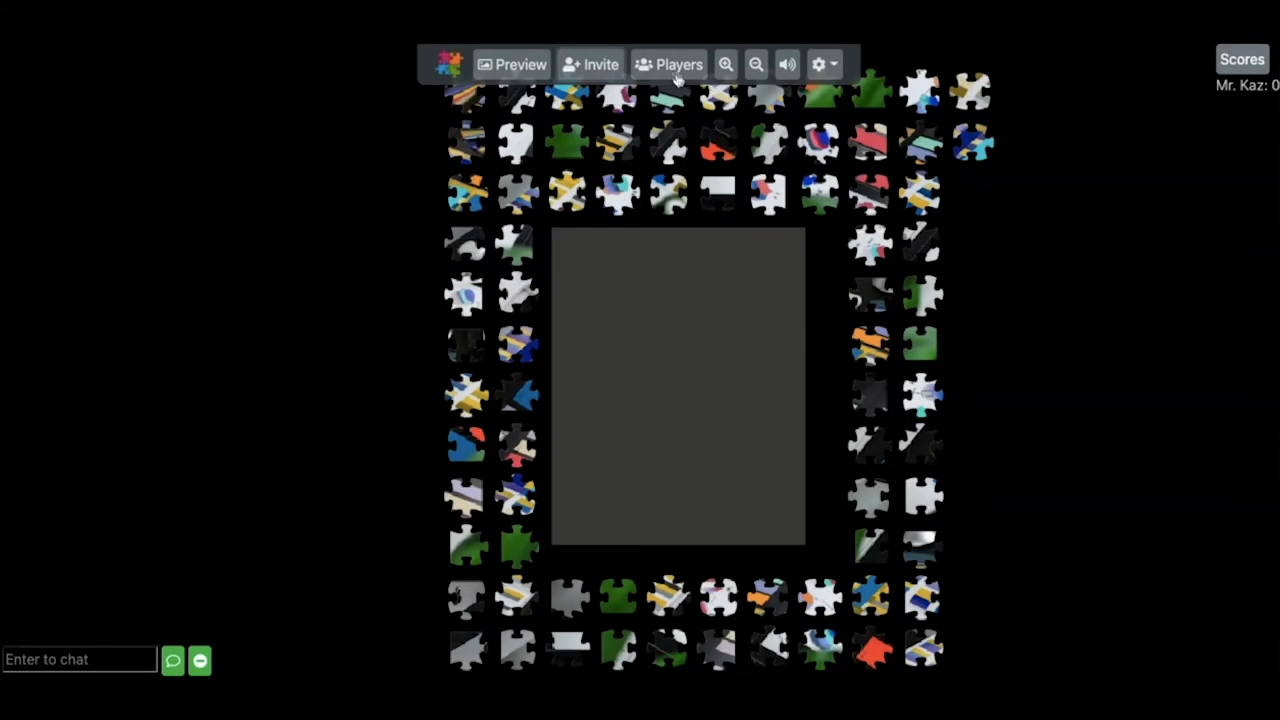
Step: Check the Players list showing only the user, then reach the settings gear menu
left_click(668, 64)
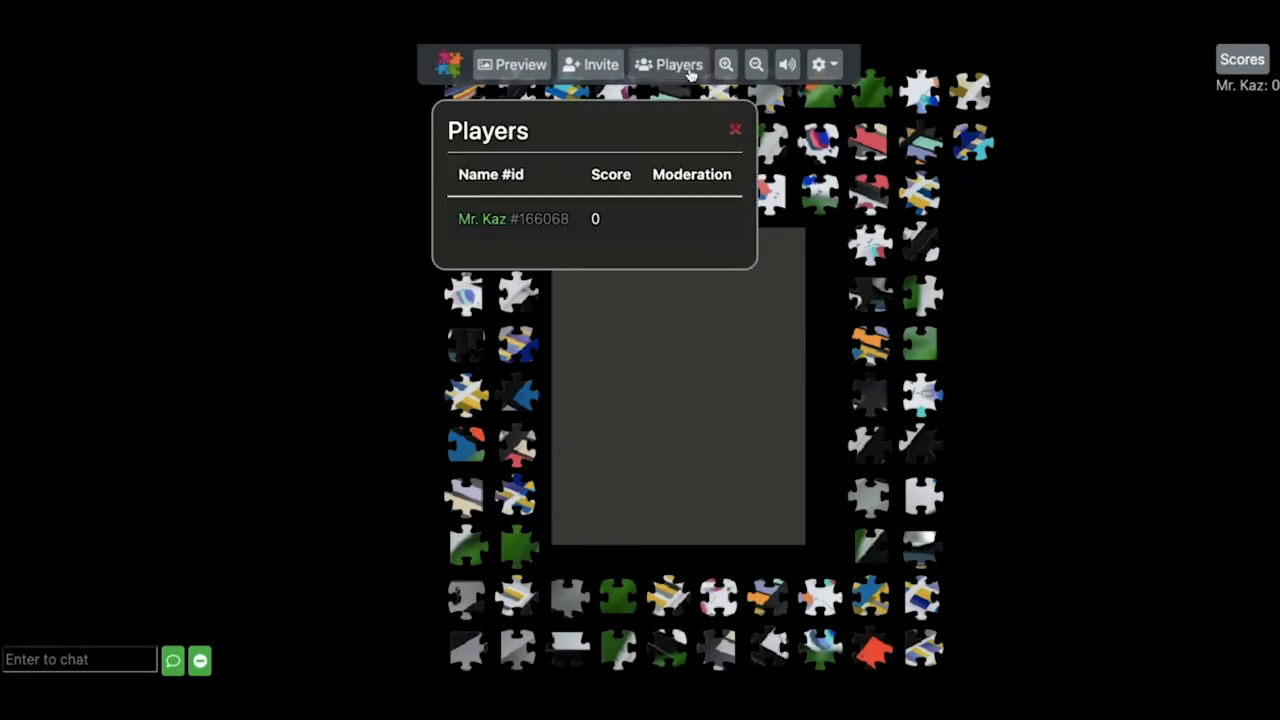
left_click(736, 128)
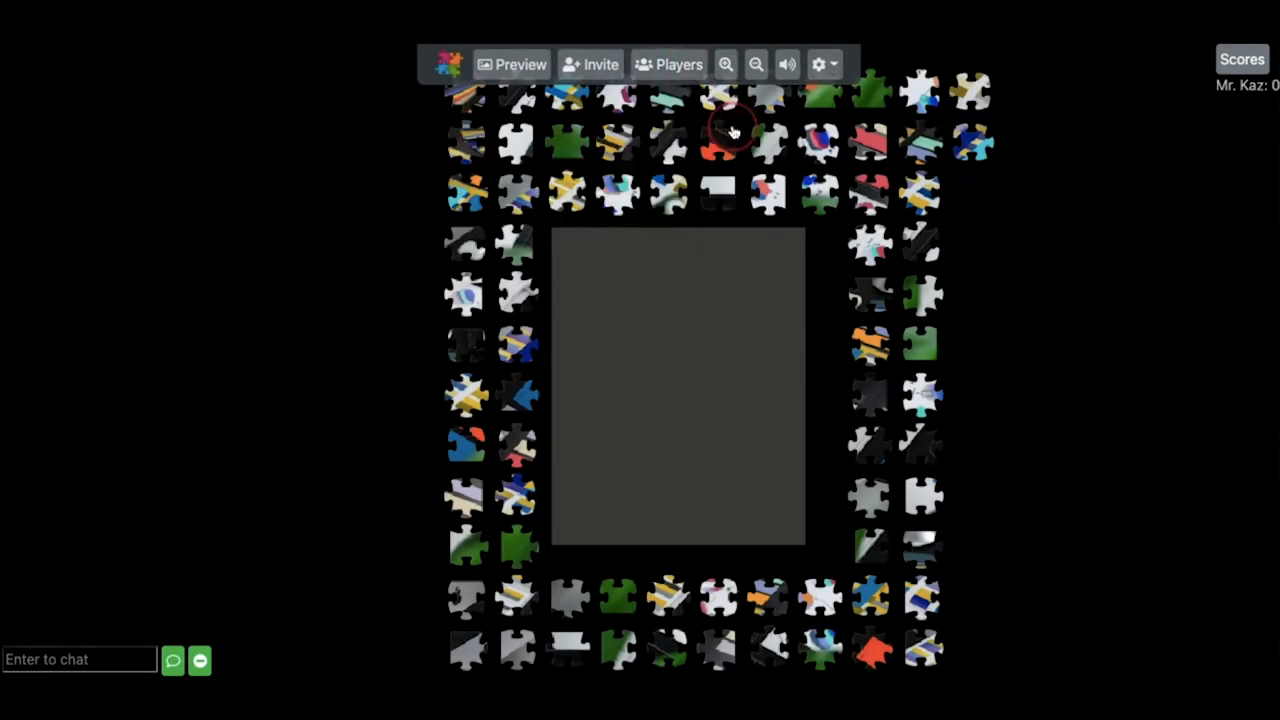
left_click(818, 64)
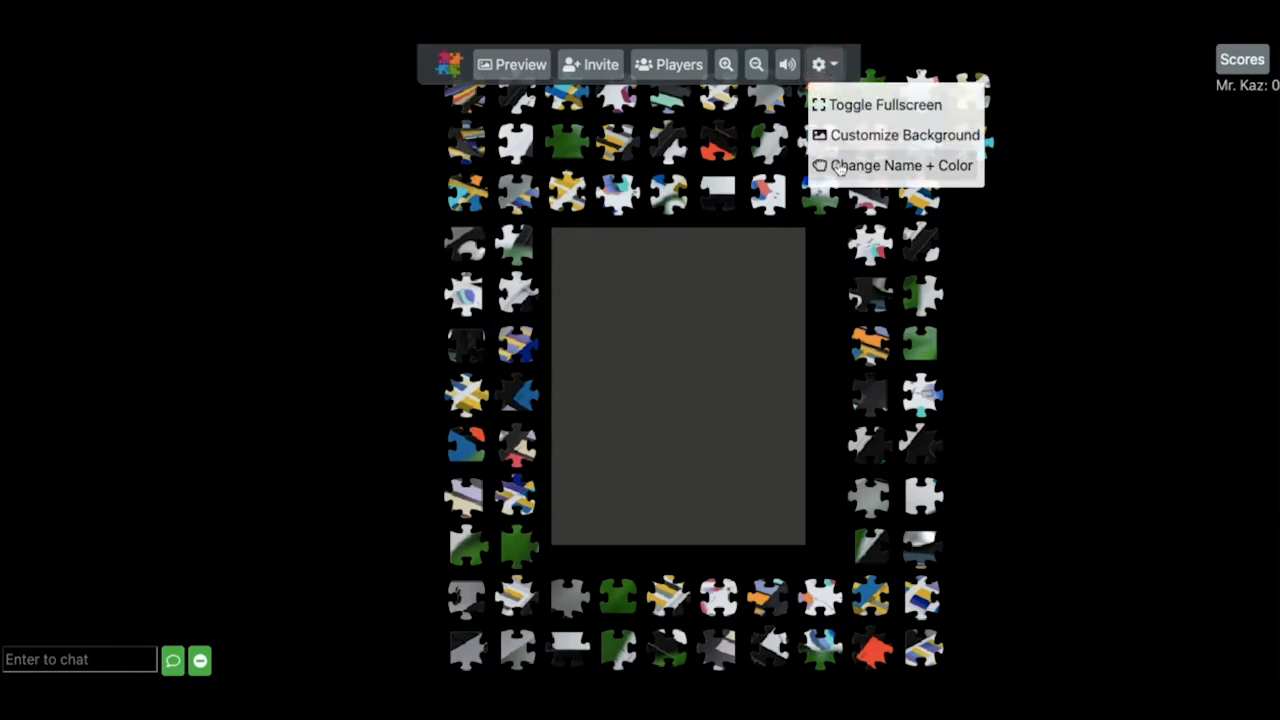
Step: Confirm the nickname Mr. Kaz and player colour in Change Name + Color, then close it
left_click(900, 164)
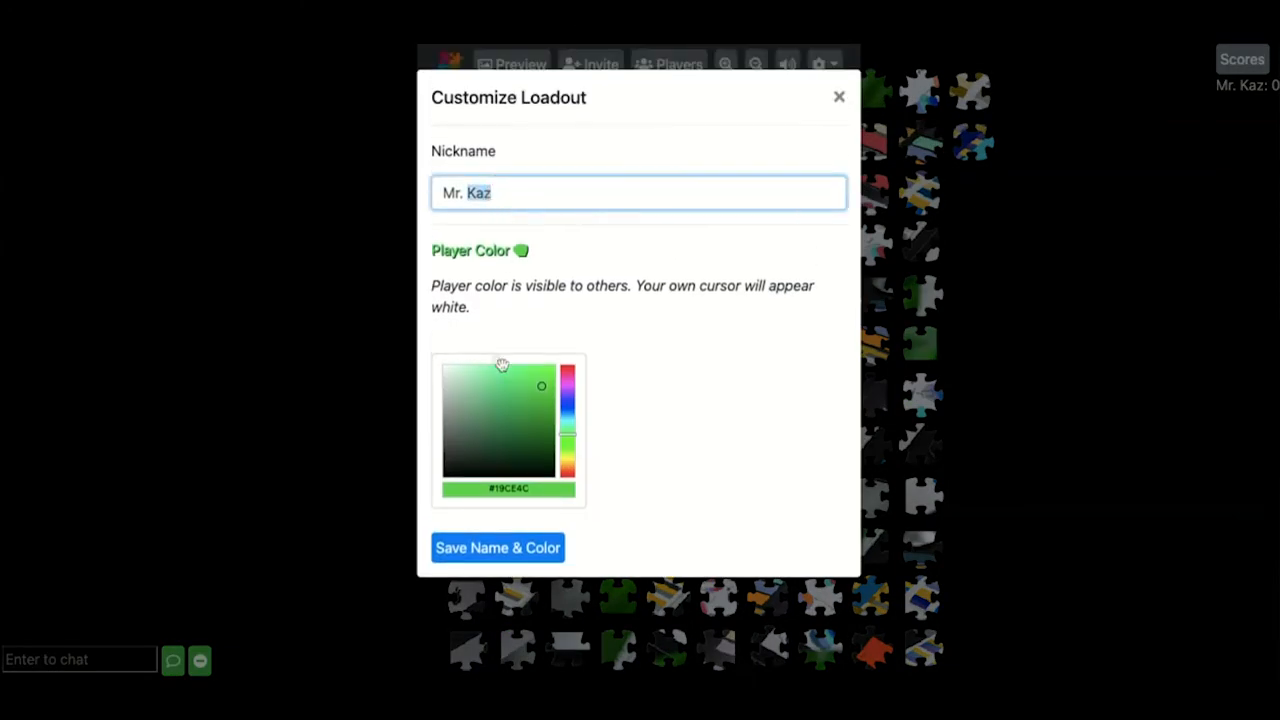
left_click(550, 378)
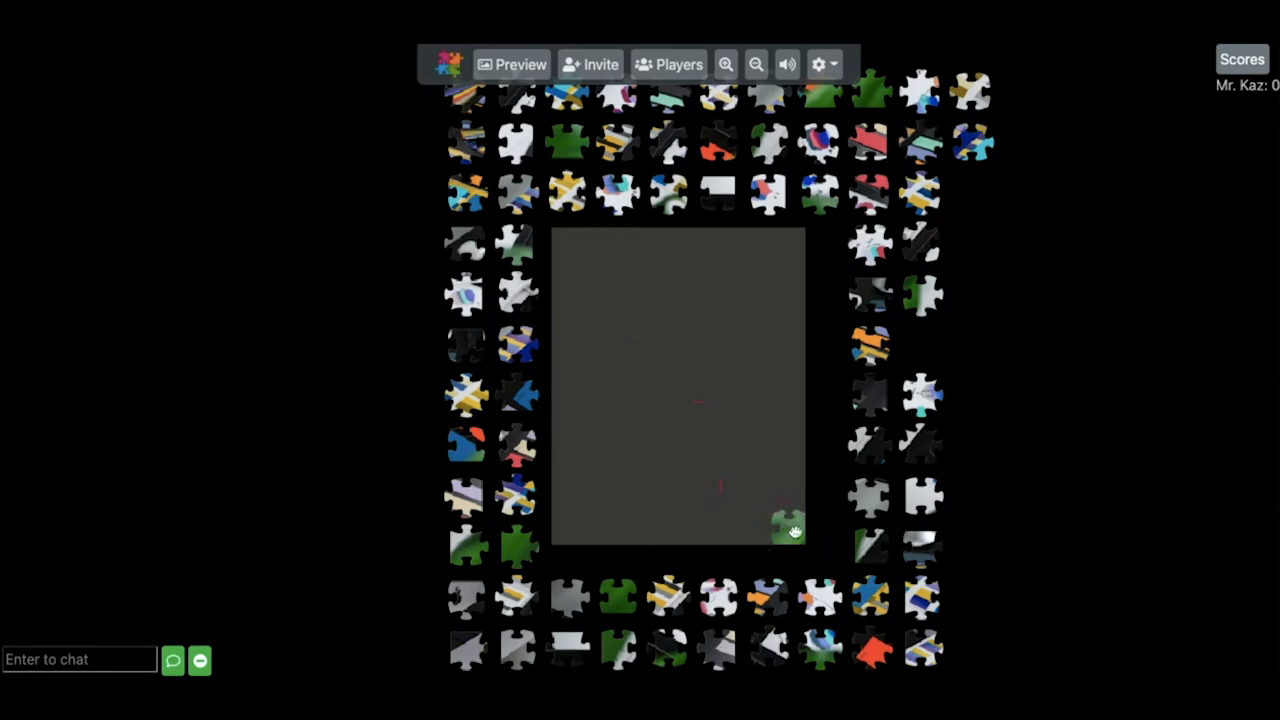
Step: Drag four pieces onto the board and snap matching ones together, raising the score to 2
left_click_drag(790, 524, 580, 360)
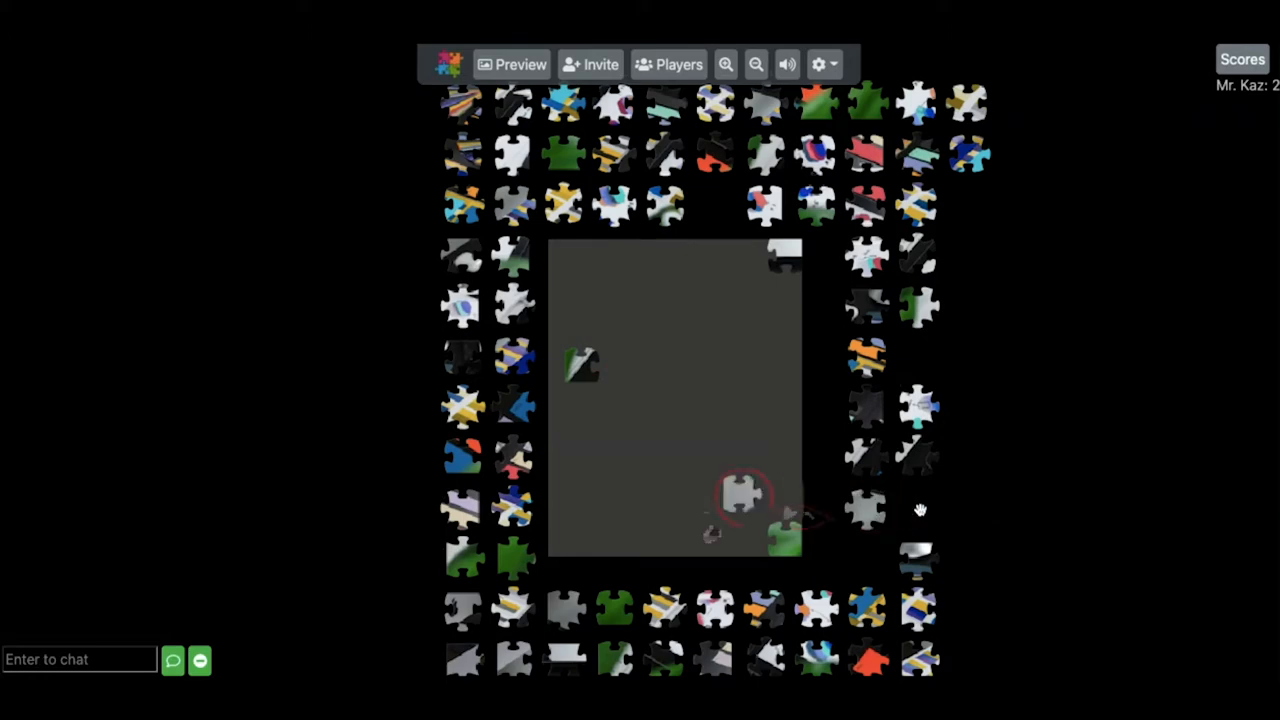
left_click_drag(736, 496, 584, 476)
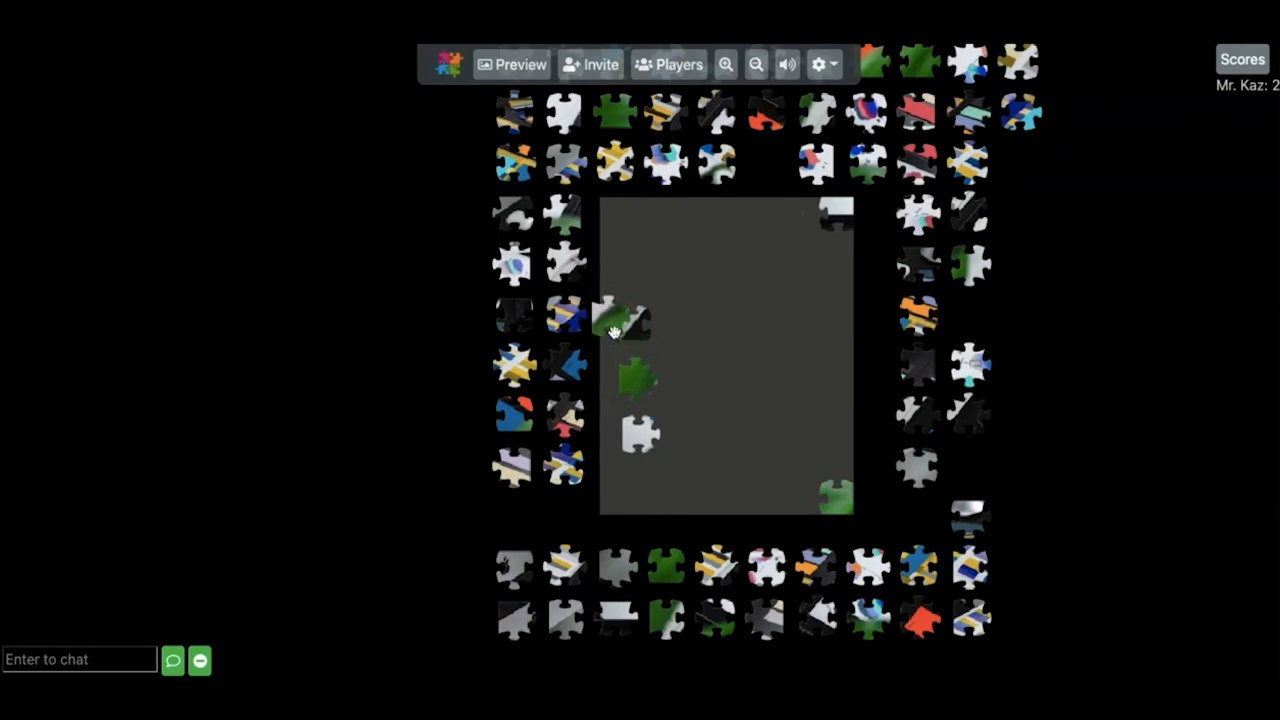
left_click_drag(620, 318, 684, 384)
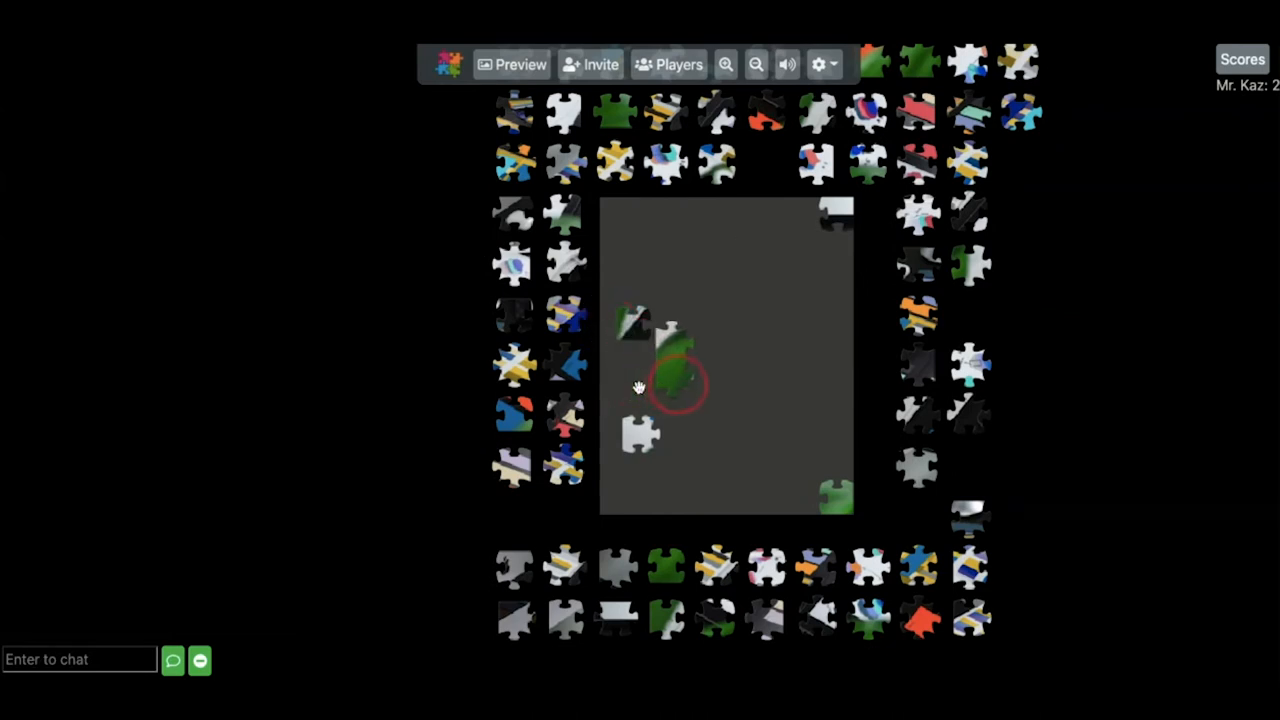
left_click_drag(676, 384, 710, 344)
type("H")
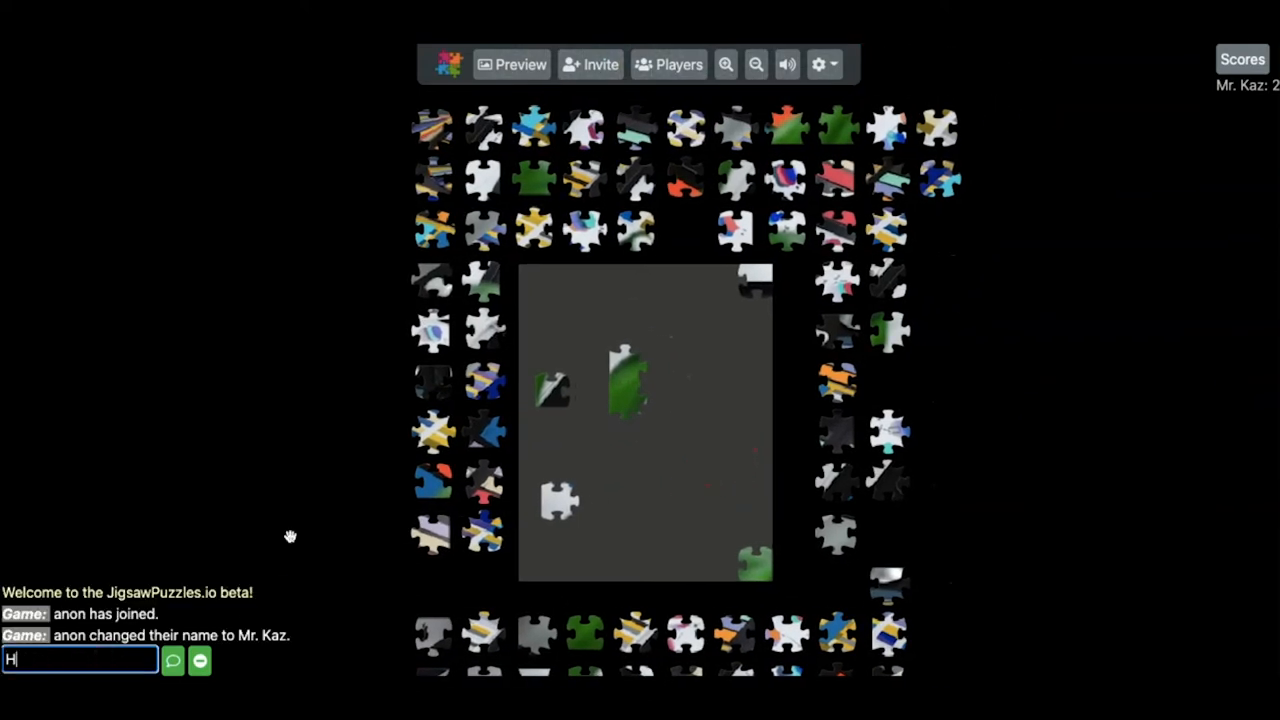
key("Enter")
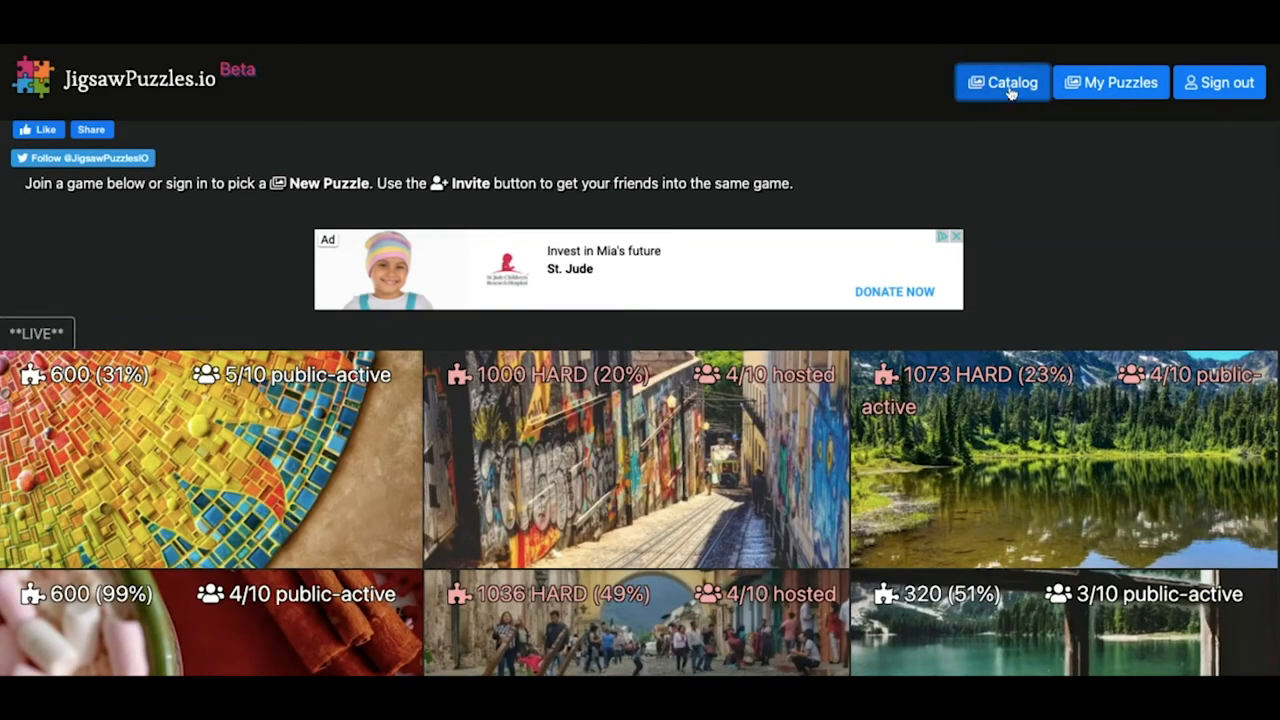
Step: Start a third private 80-piece colour-swatch game from the Catalog, then return to the front page
left_click(1002, 82)
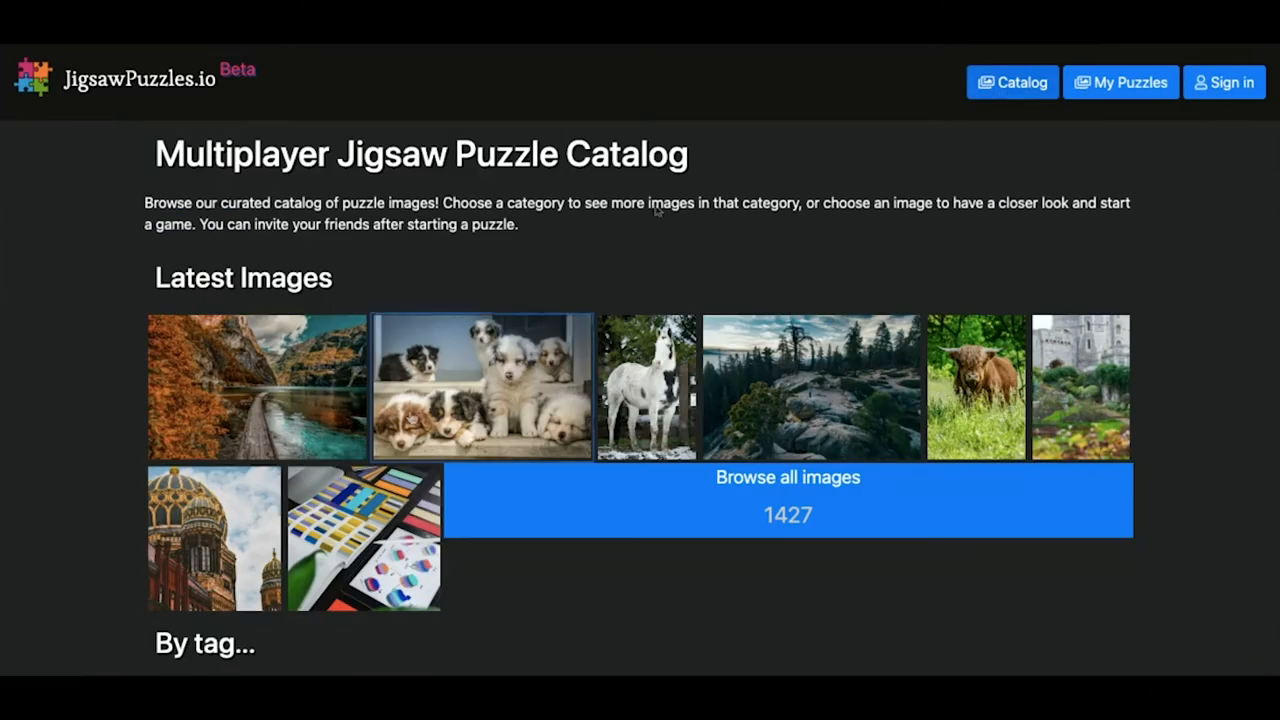
left_click(364, 538)
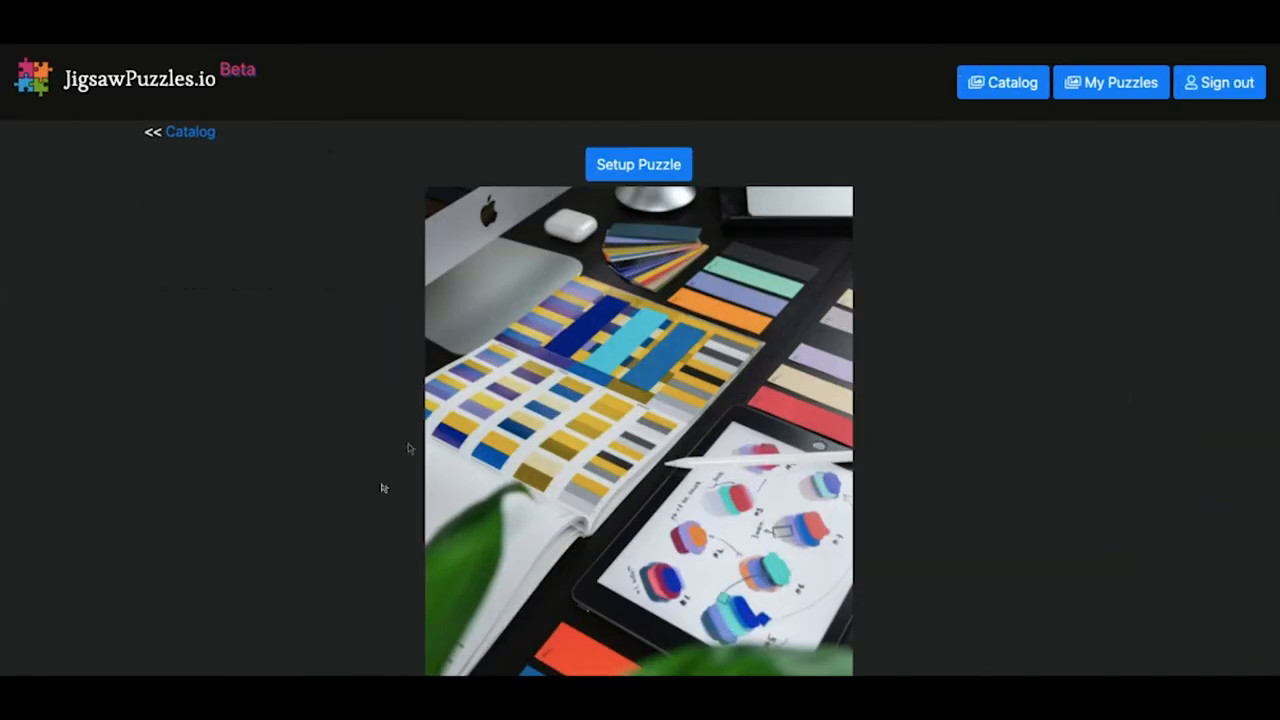
left_click(638, 164)
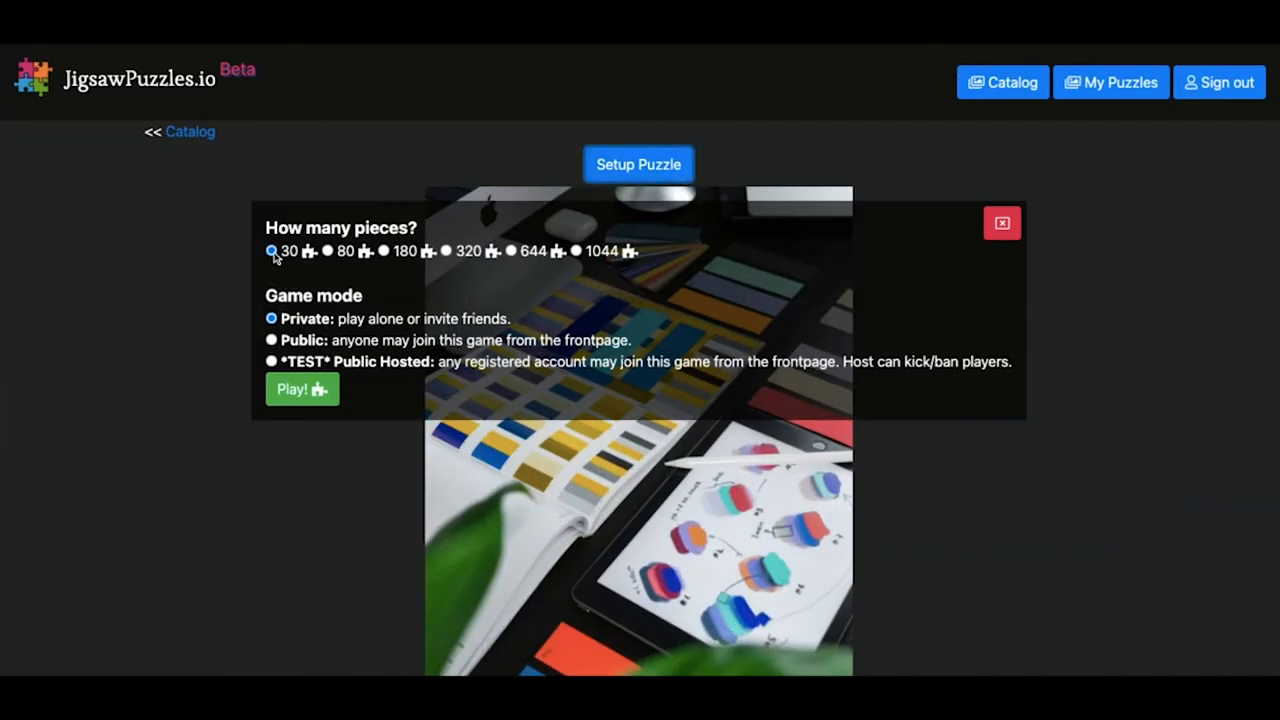
left_click(328, 252)
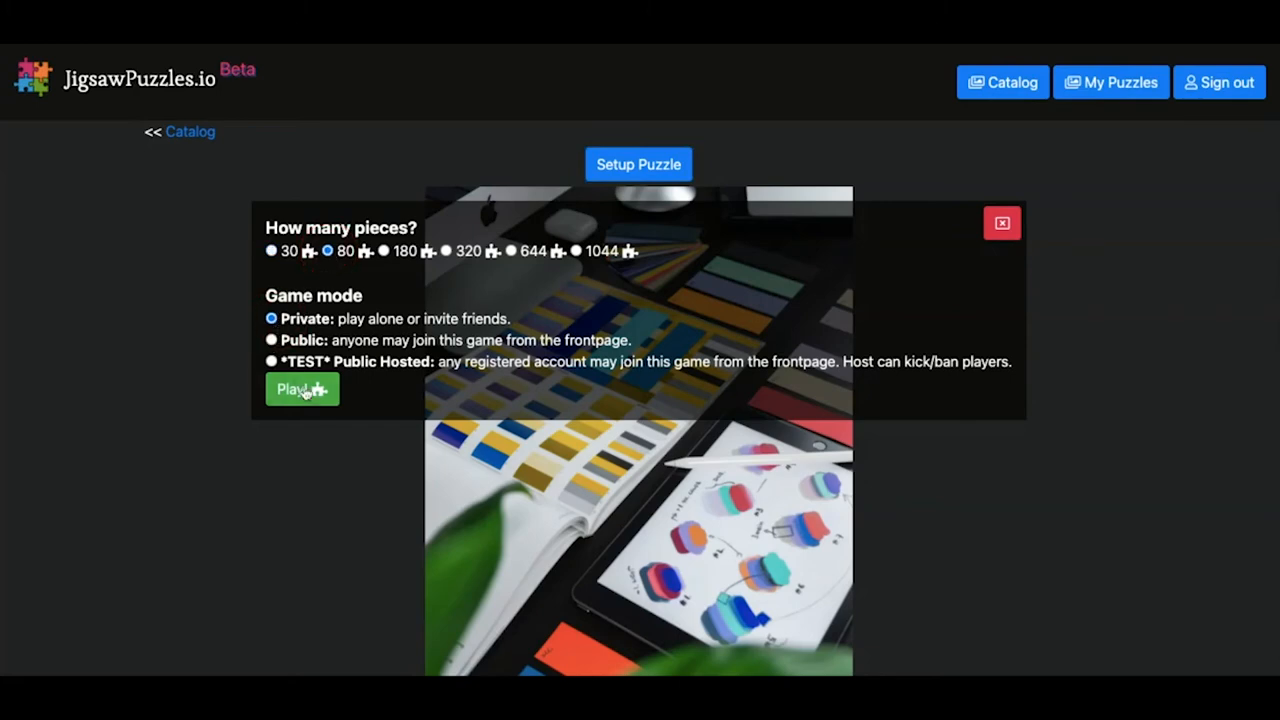
left_click(302, 388)
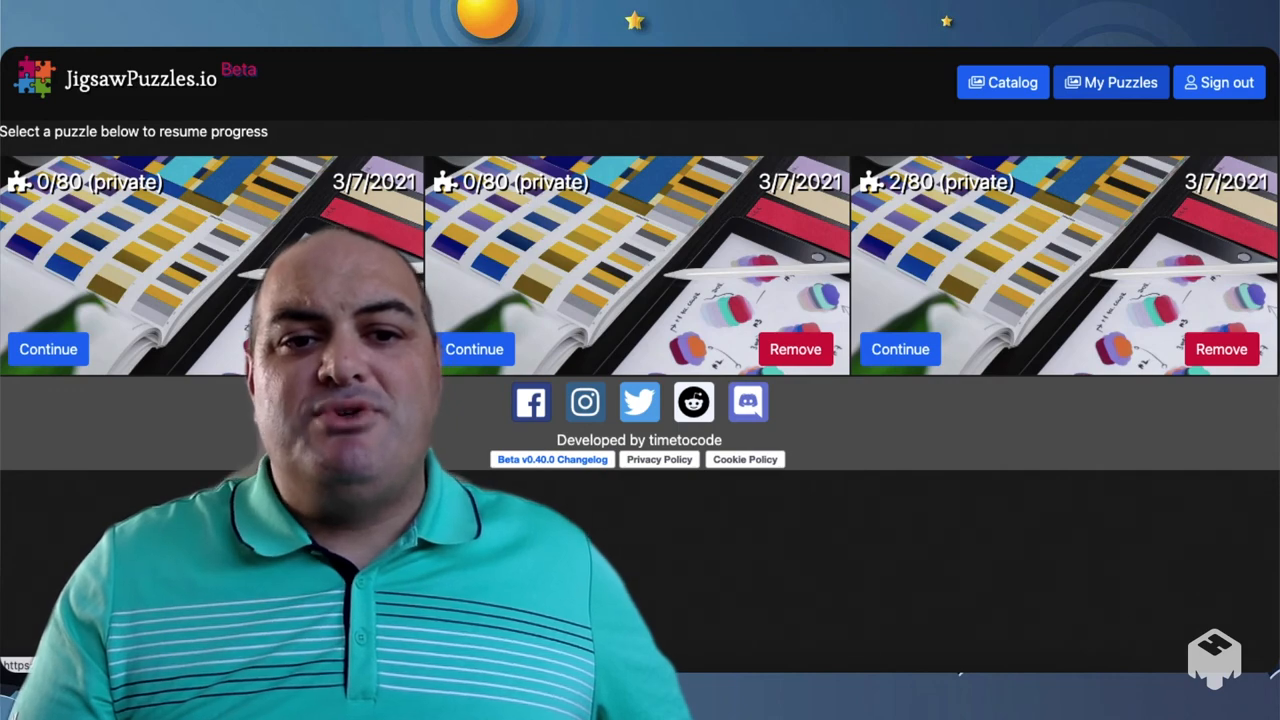
left_click(1002, 82)
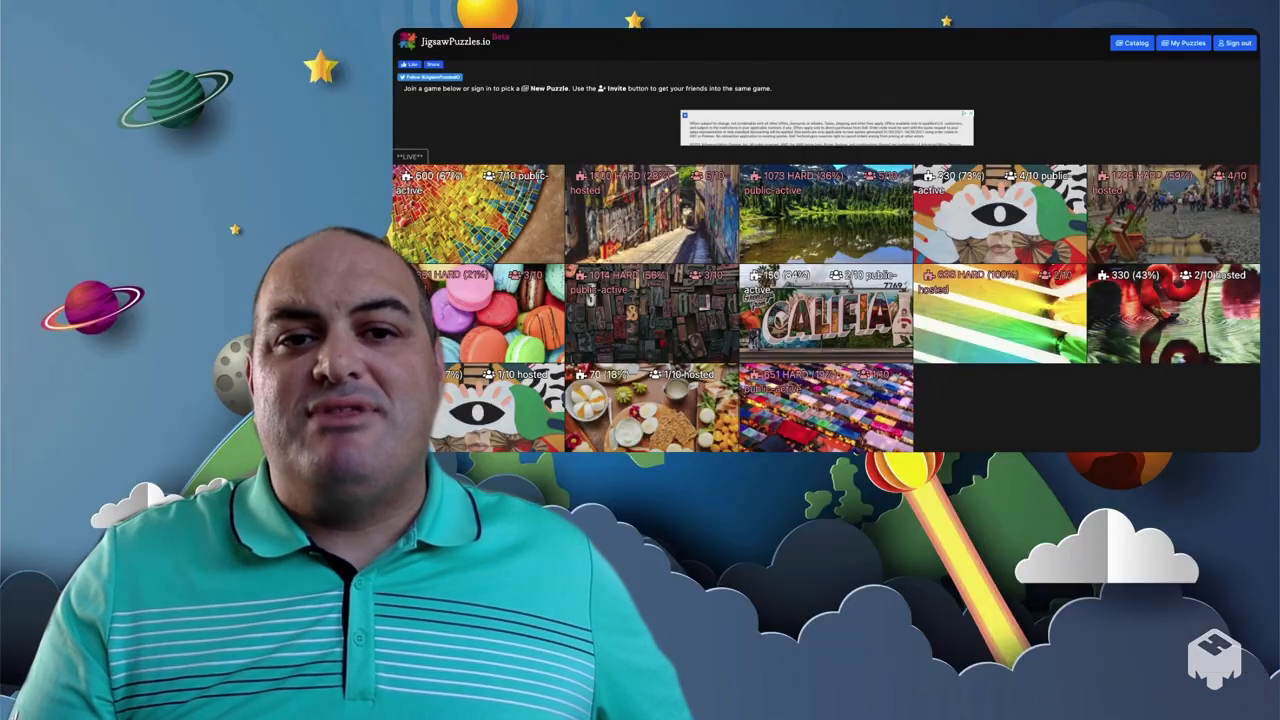